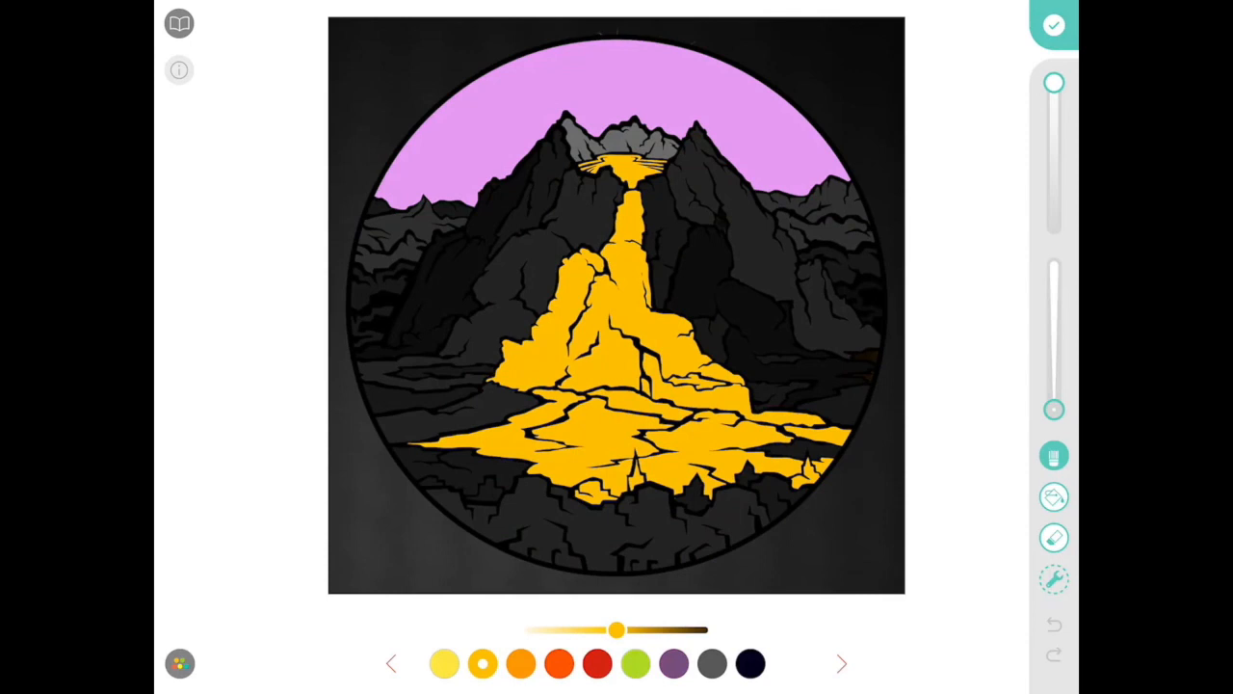
Step: Fill the lava regions with a mottled yellow-and-orange gradient, readying white for hot spots
left_click(1053, 578)
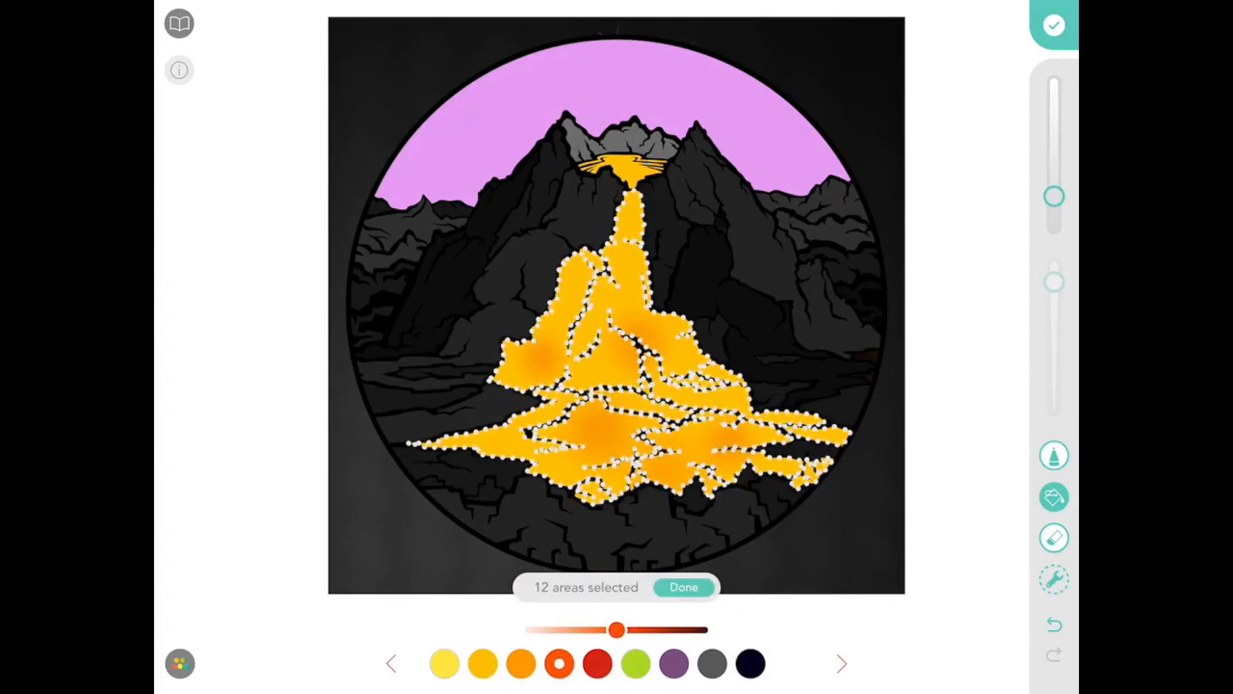
left_click(597, 663)
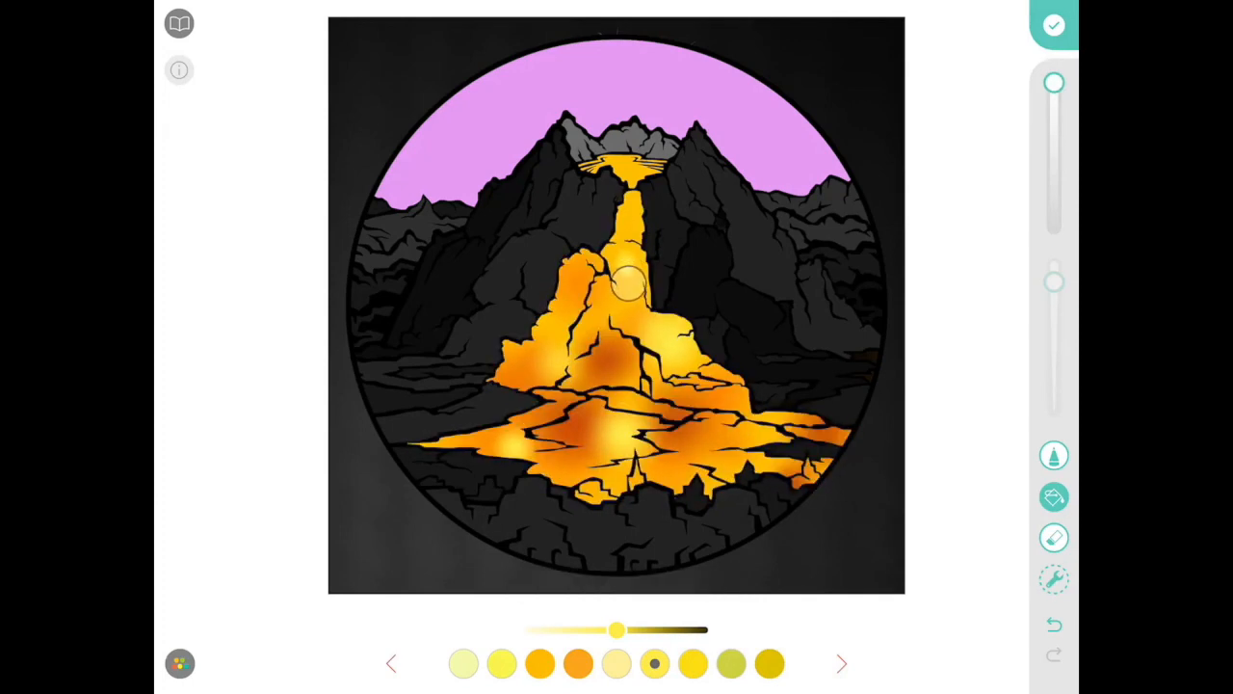
left_click(627, 284)
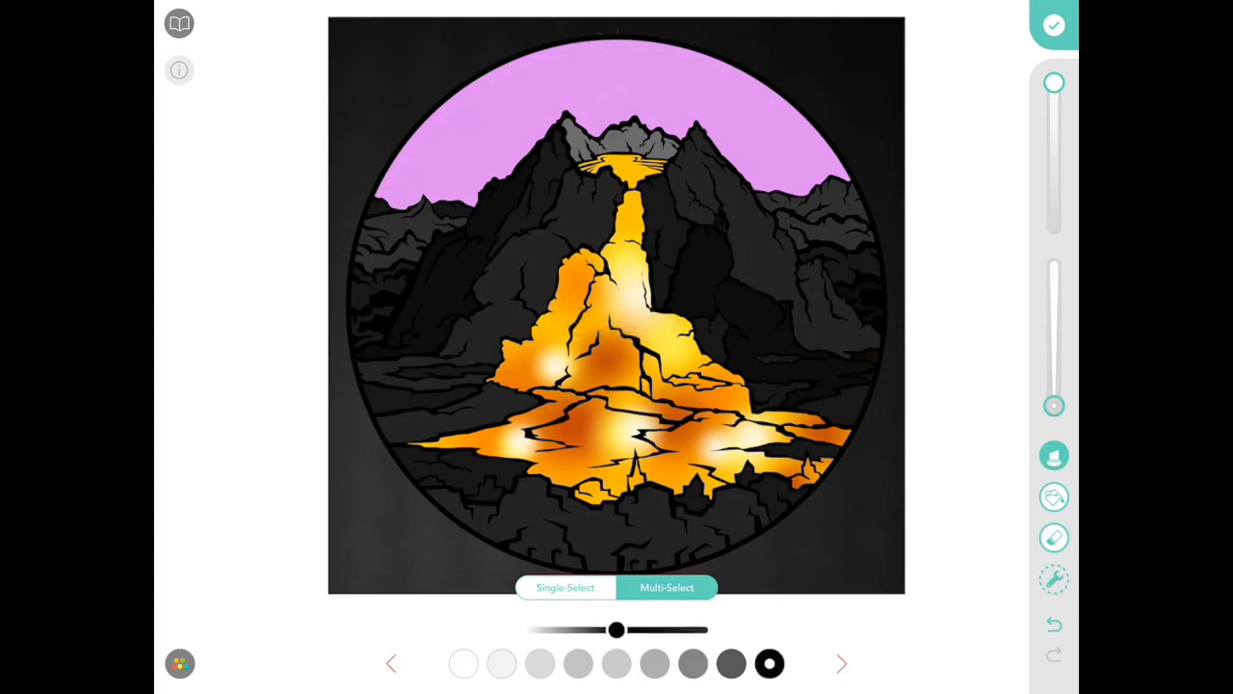
Step: Multi-select the lower lava pool areas and draw black crack outlines across the lava
left_click(636, 441)
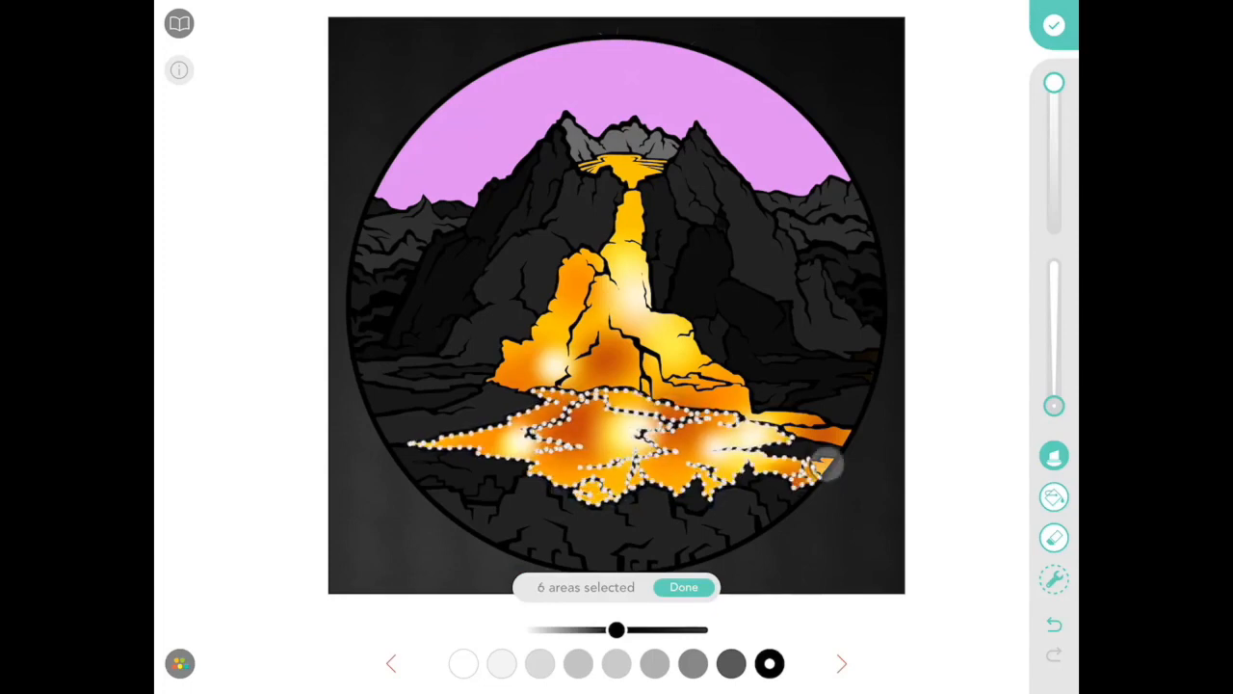
left_click(824, 463)
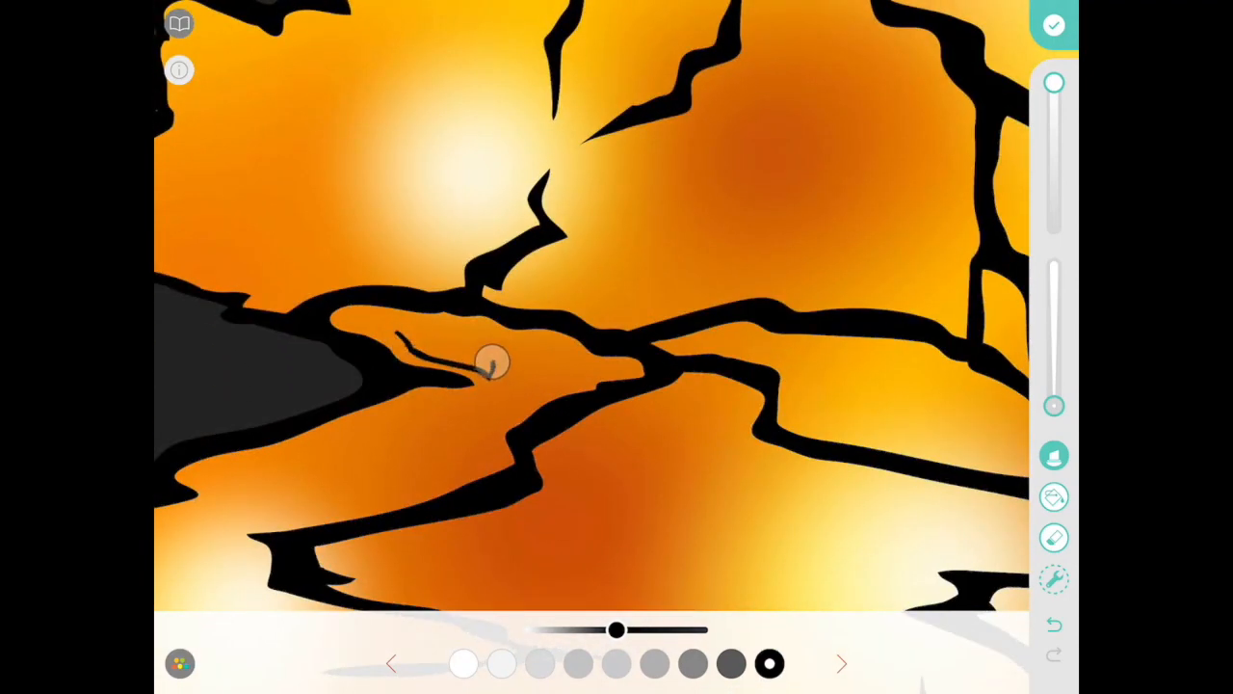
left_click_drag(491, 366, 347, 318)
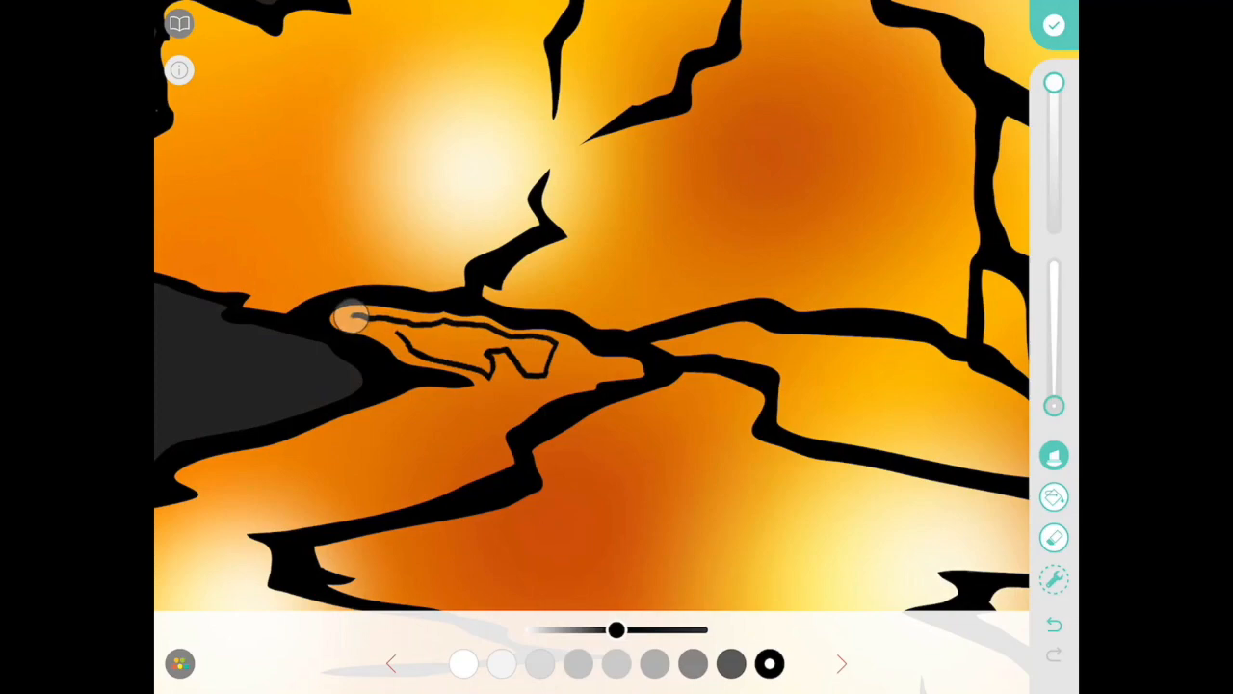
left_click(347, 318)
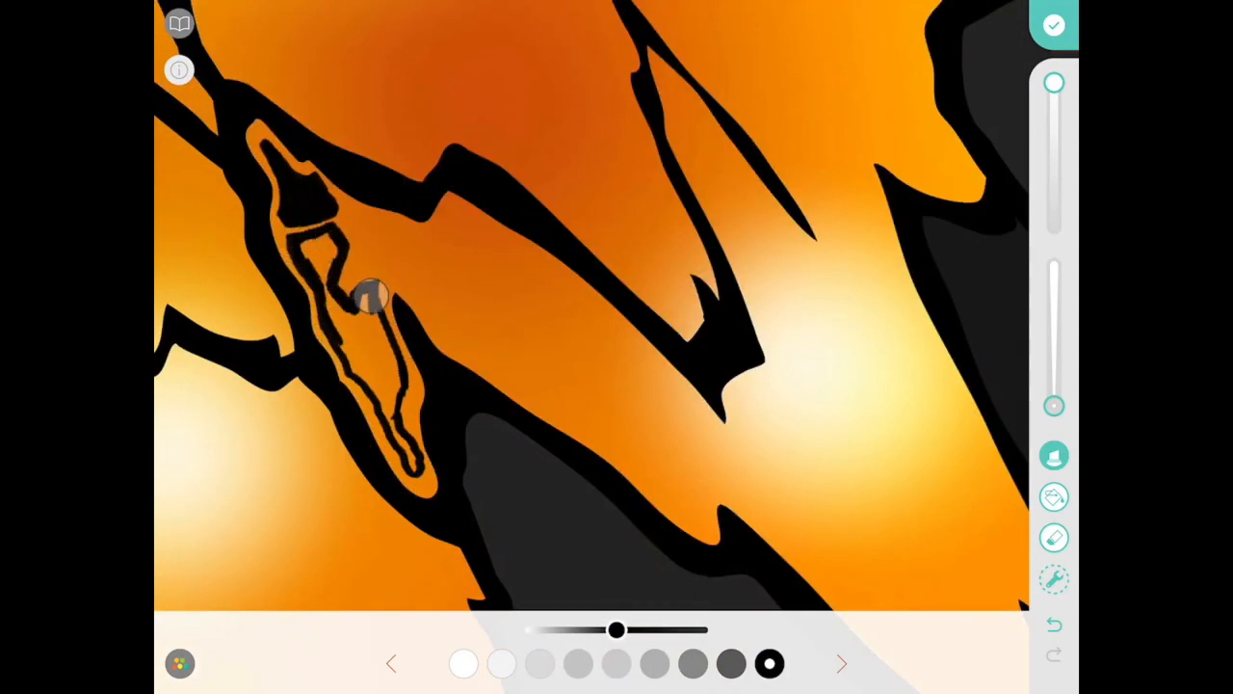
left_click_drag(371, 294, 391, 419)
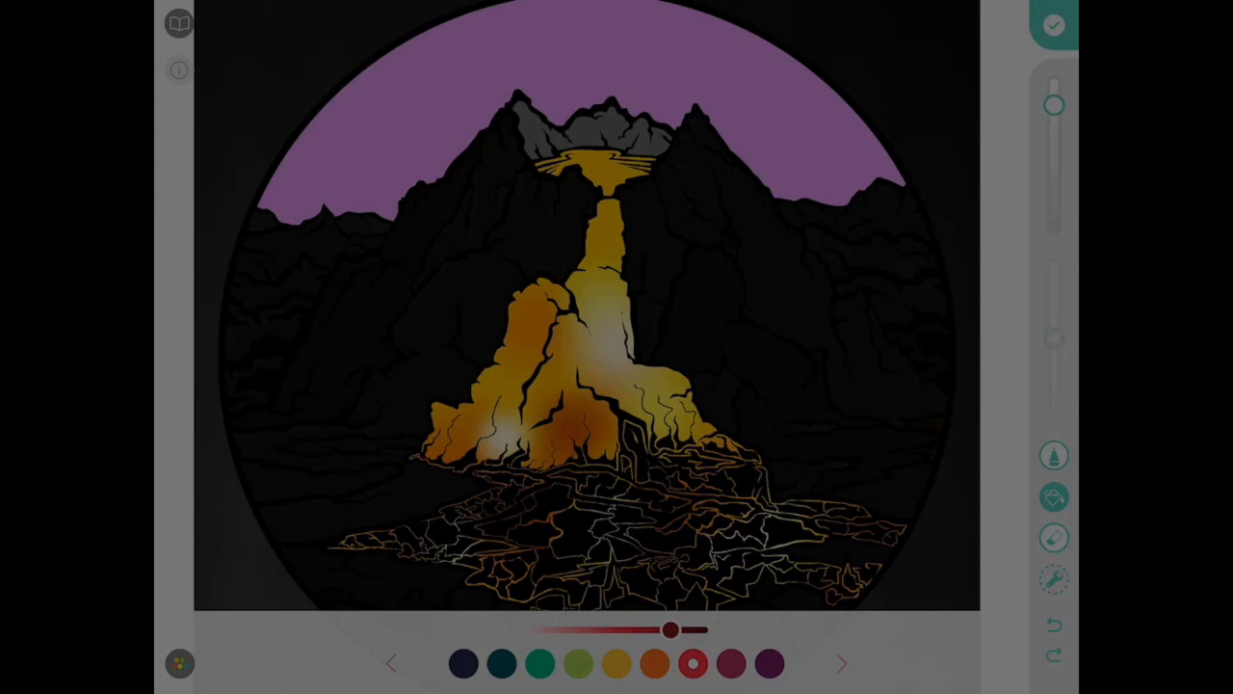
Step: Paint red-orange glowing streaks down from the top of the lava stream
left_click(1053, 496)
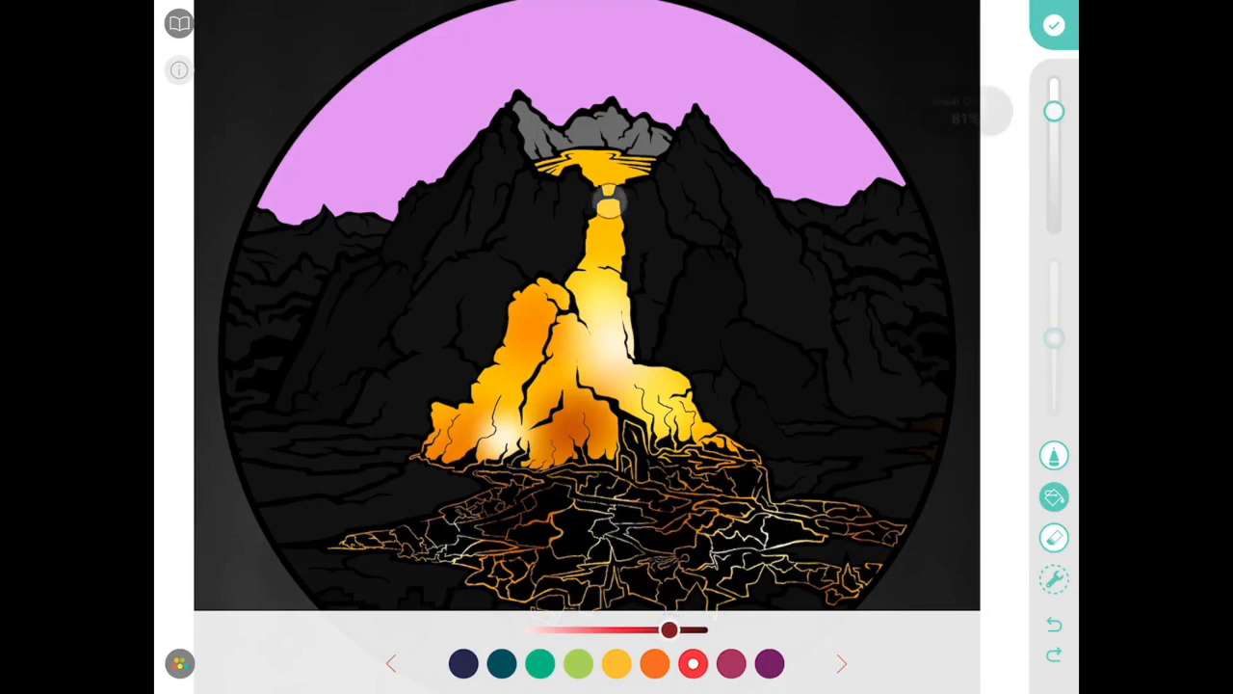
left_click(598, 221)
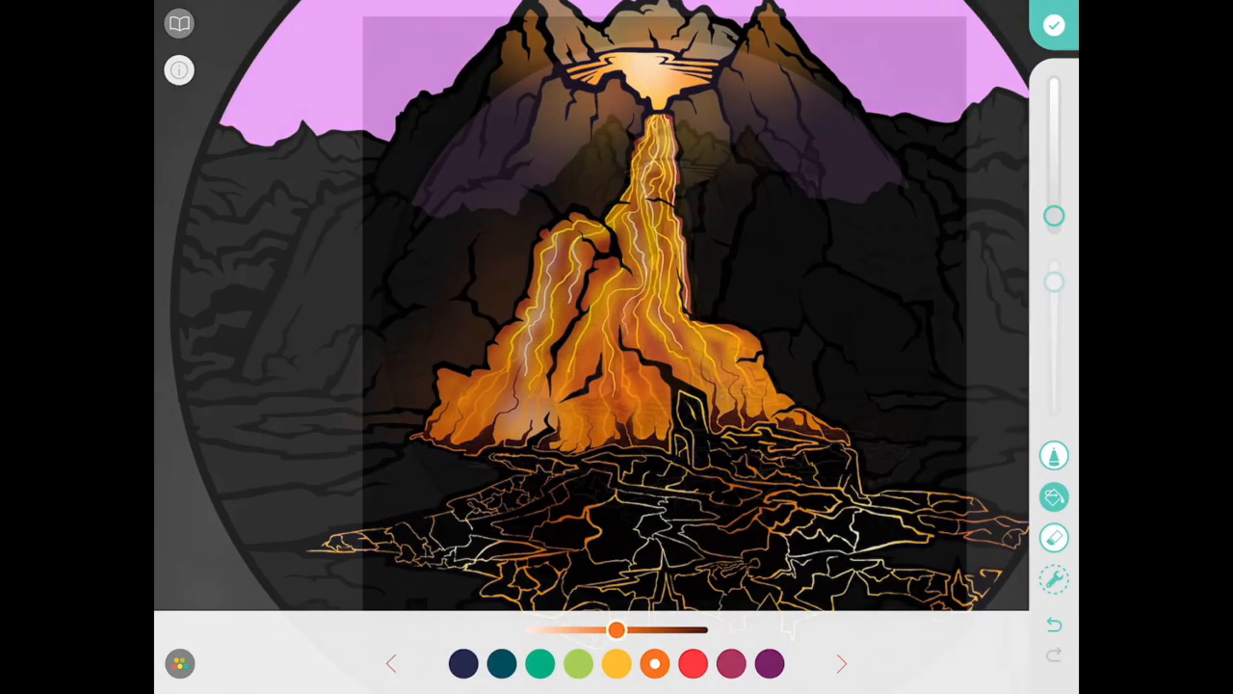
Step: Pick an orange colour for the airbrushed glow around the crater
left_click(1053, 498)
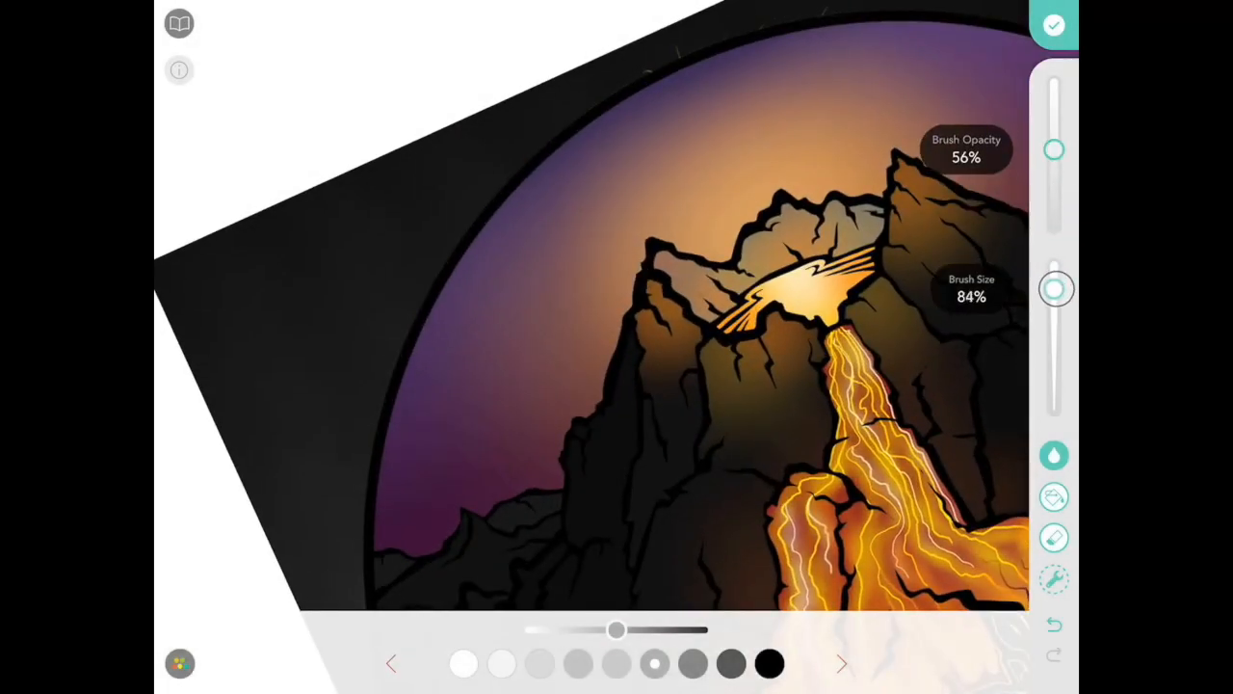
Step: Enlarge the brush and airbrush smoky grey clouds across the sky
left_click_drag(1054, 288, 1053, 342)
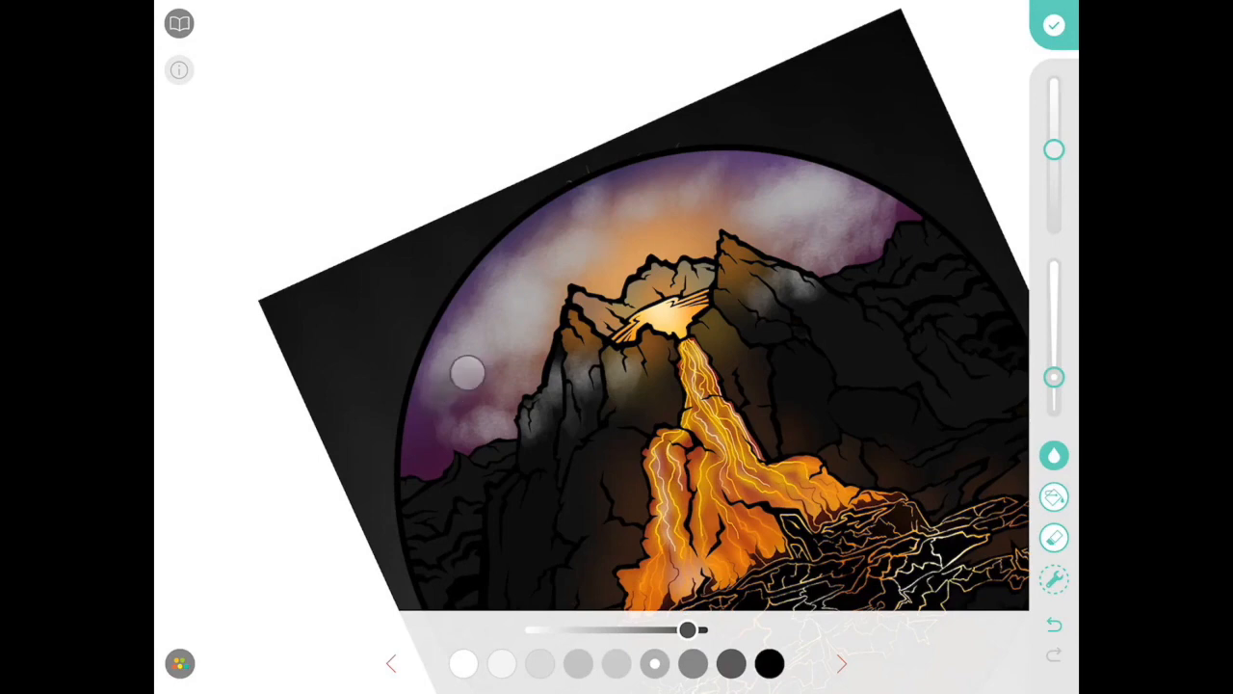
left_click_drag(689, 629, 617, 629)
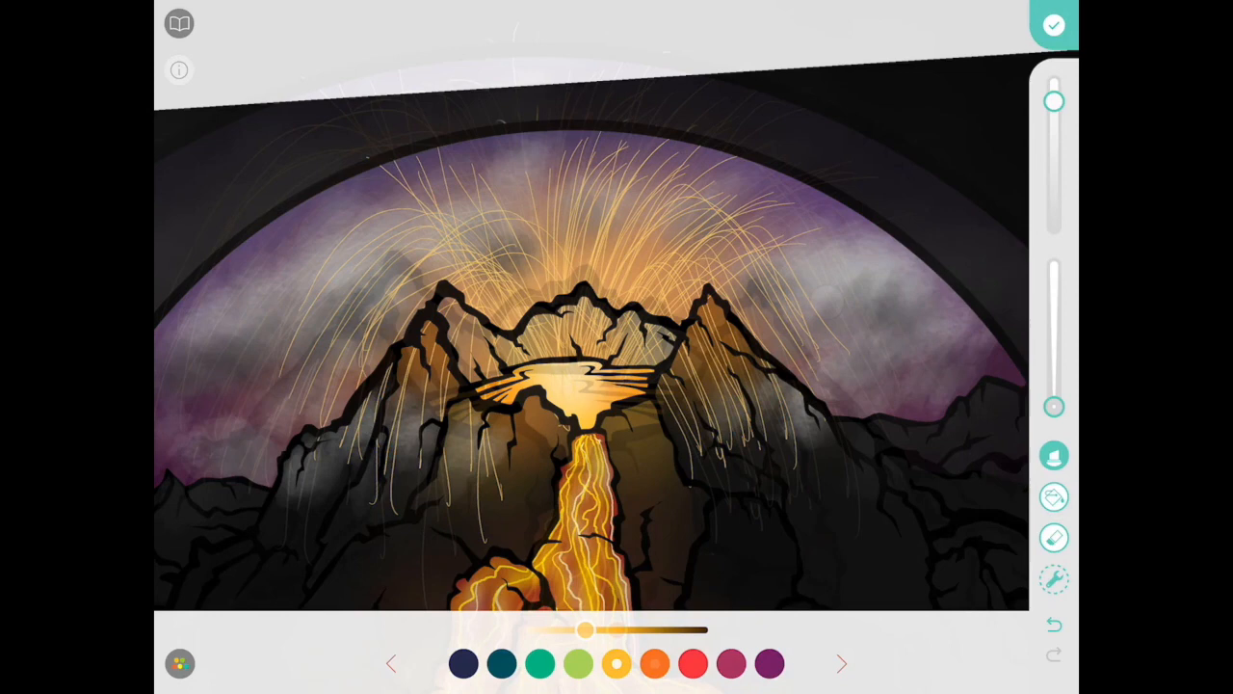
left_click(1054, 455)
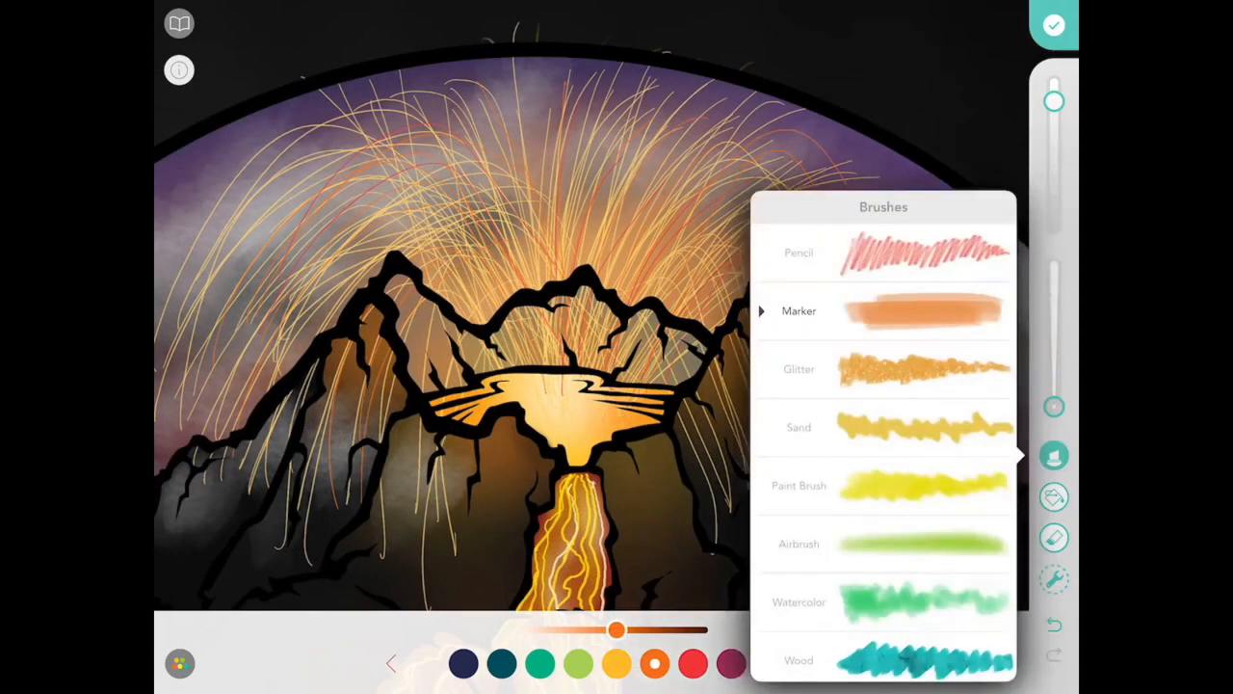